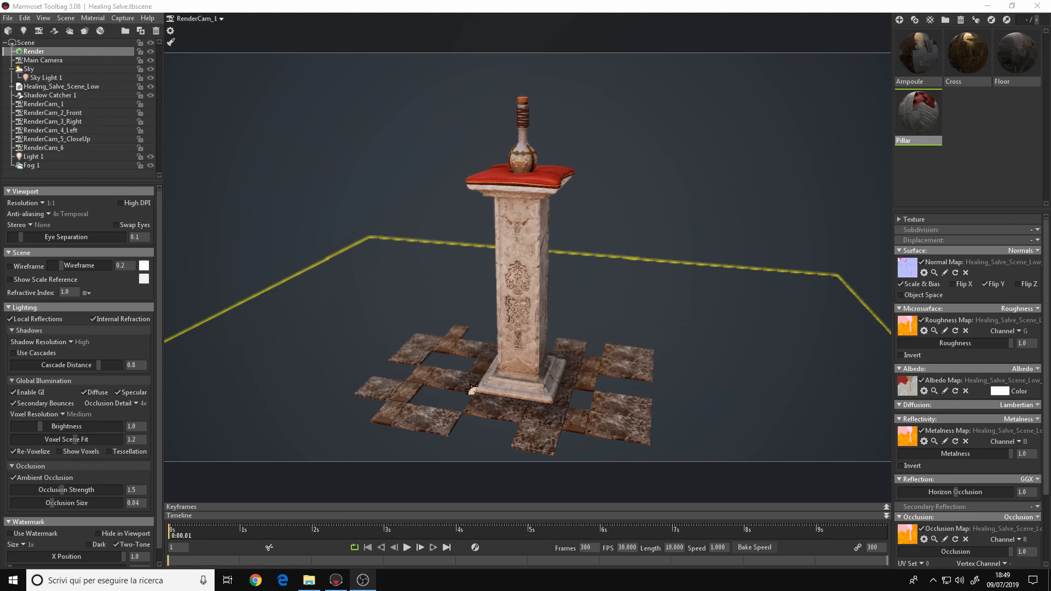
mouse_move(650, 217)
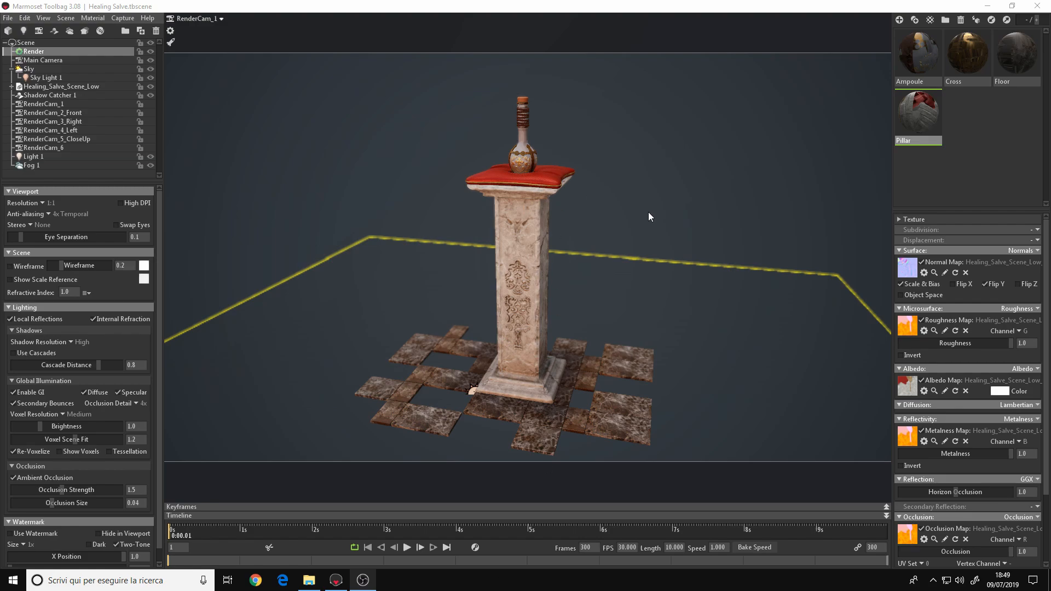
mouse_move(922, 122)
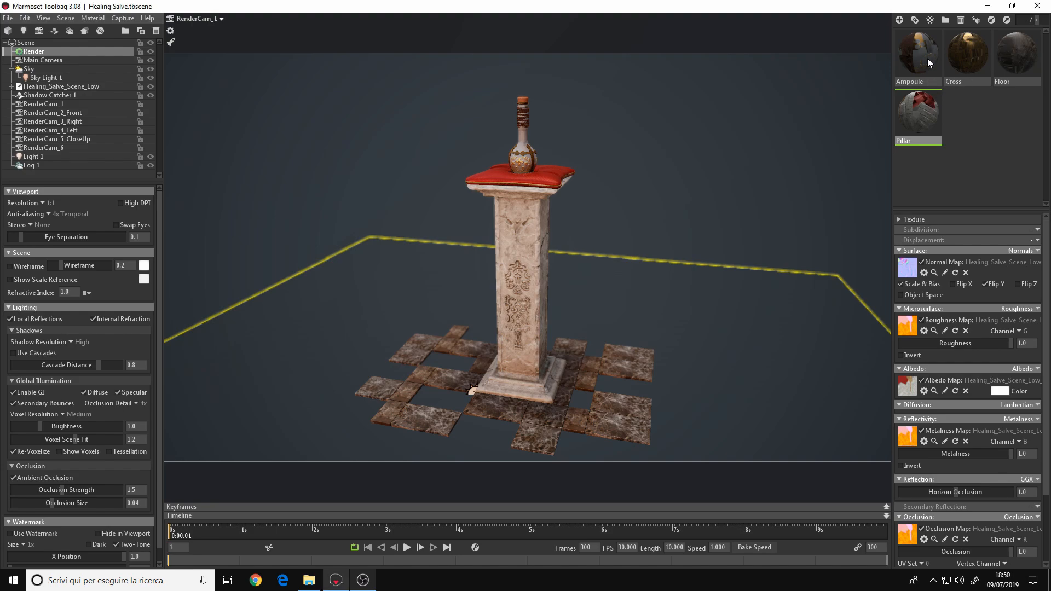
mouse_move(927, 119)
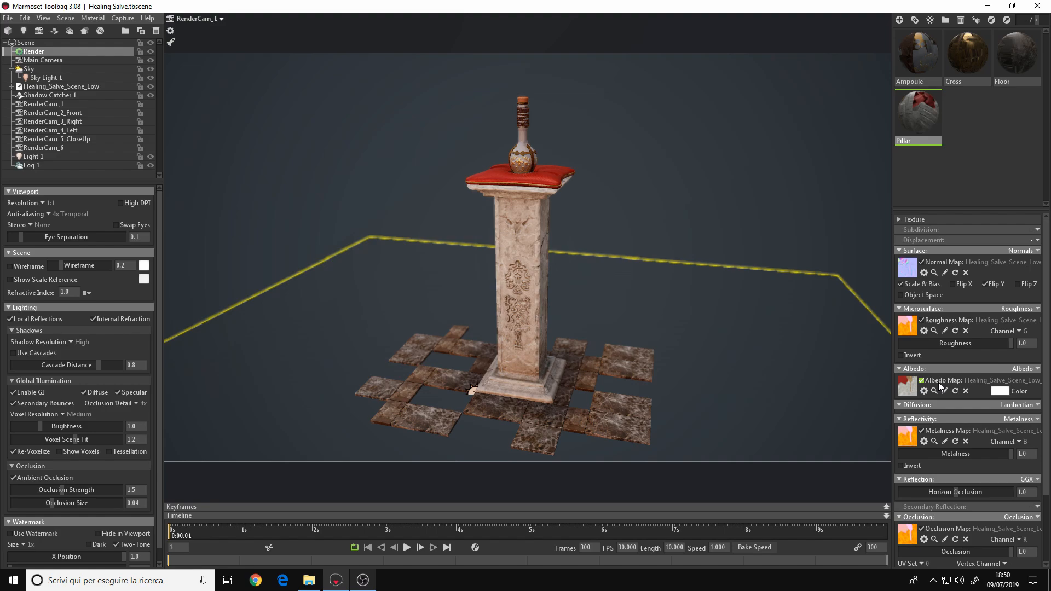
- Disable the Pillar material's Albedo Map and set its albedo colour to grey a6a6a6
click(1012, 391)
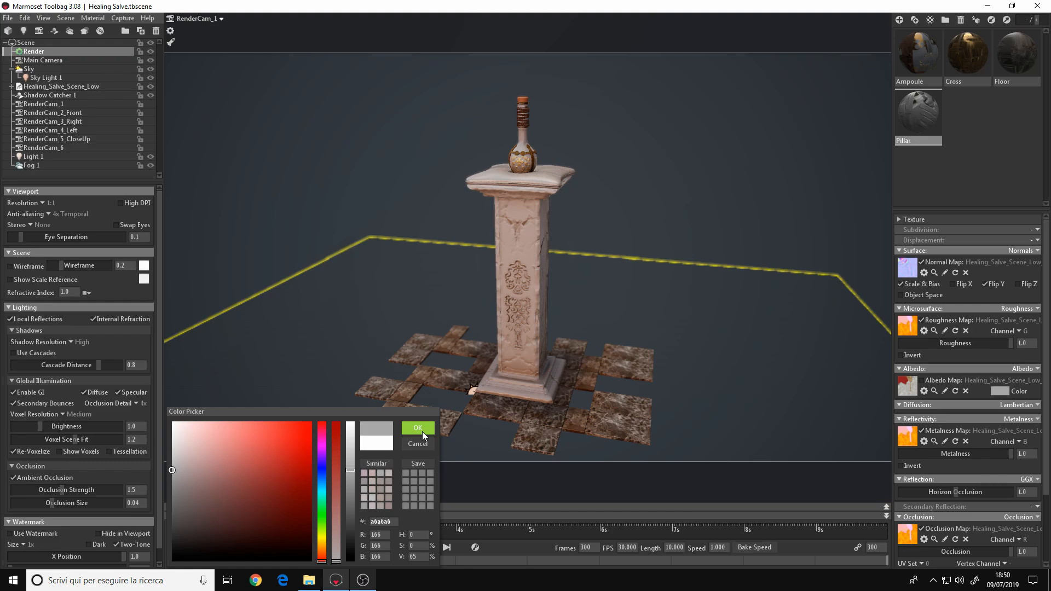
click(419, 427)
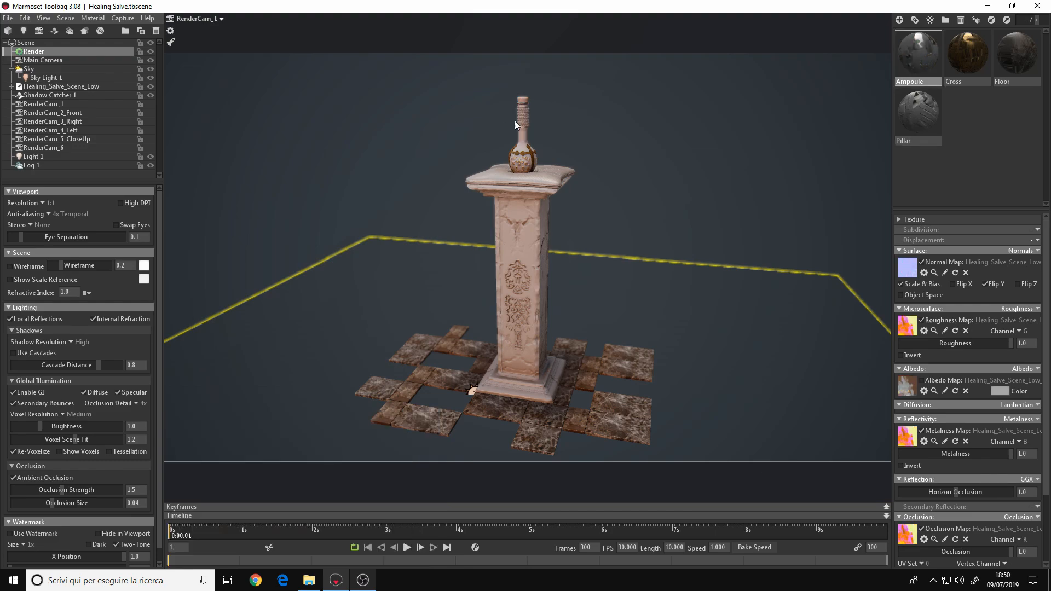